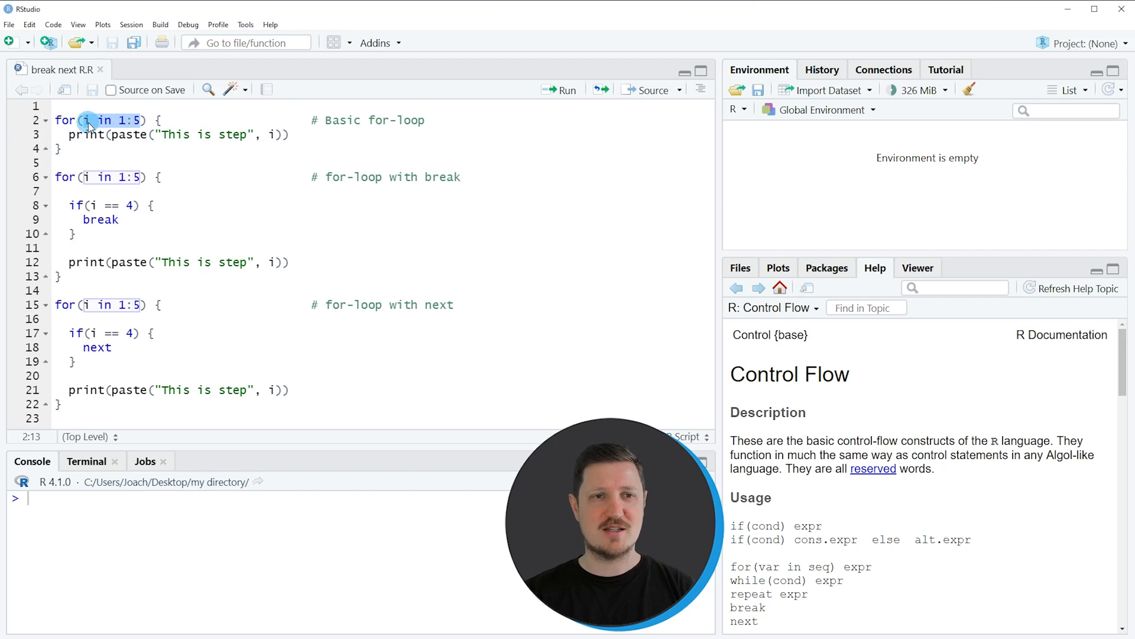
- Run the basic 1:5 for-loop, printing 'This is step 1' through 'This is step 5'
{"action": "left_click", "coordinate": [127, 120]}
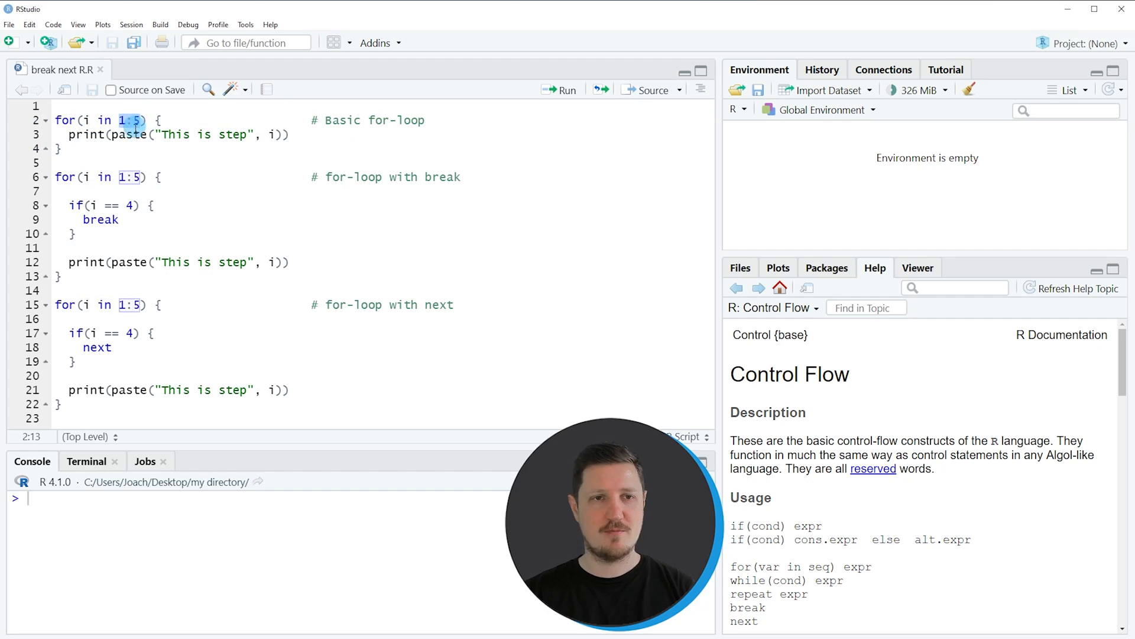
{"action": "left_click", "coordinate": [51, 135]}
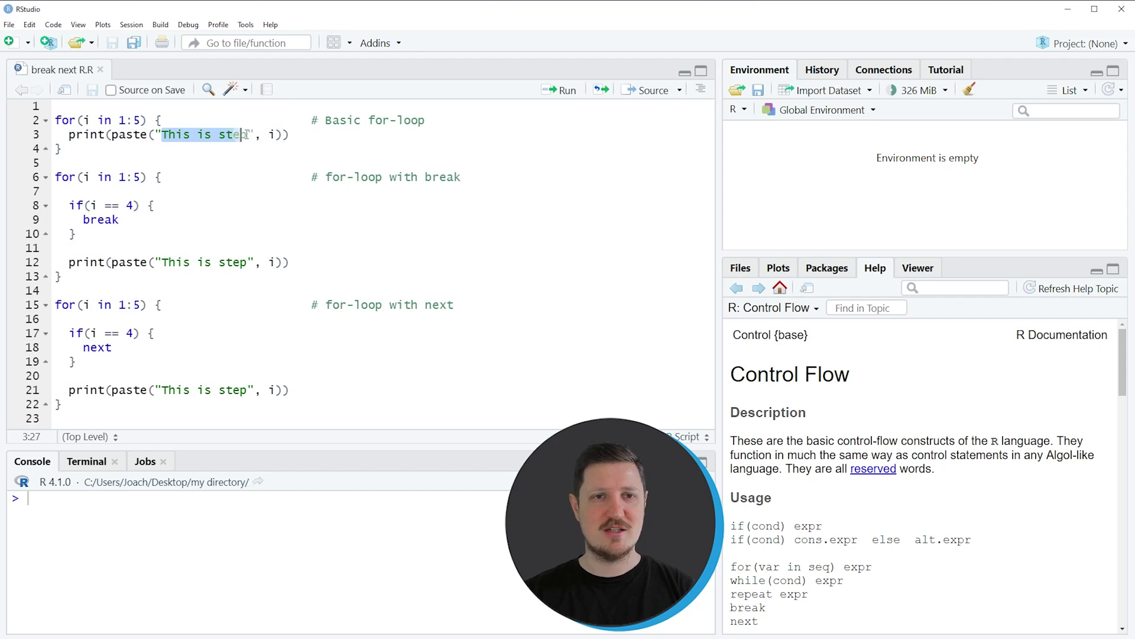
{"action": "double_click", "coordinate": [272, 135]}
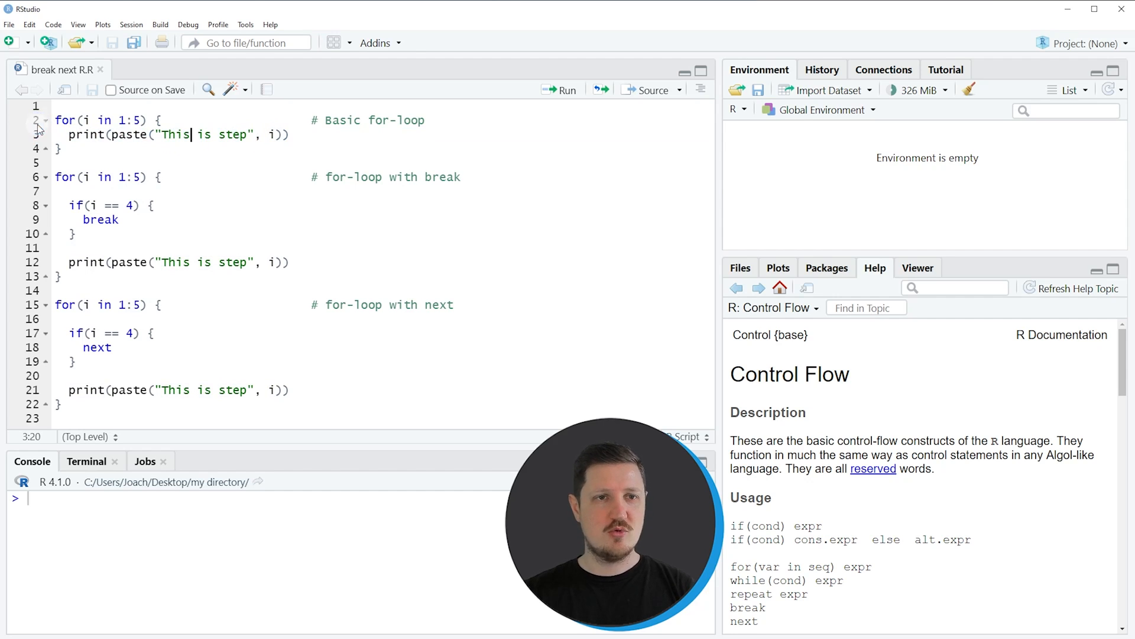
{"action": "left_click", "coordinate": [559, 89]}
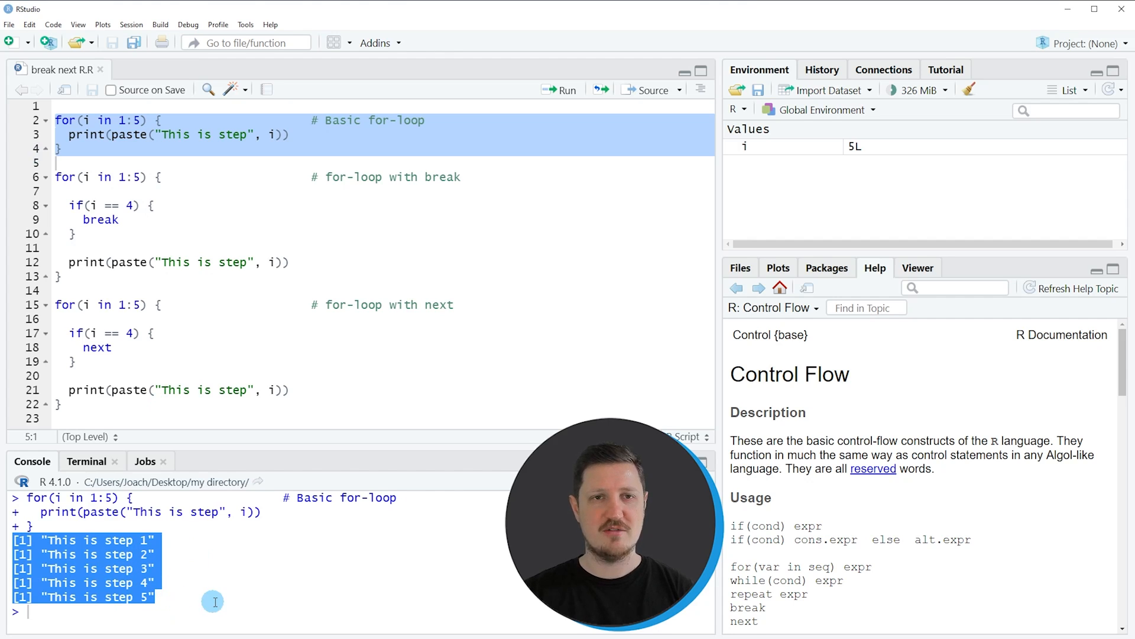
{"action": "left_click", "coordinate": [216, 602]}
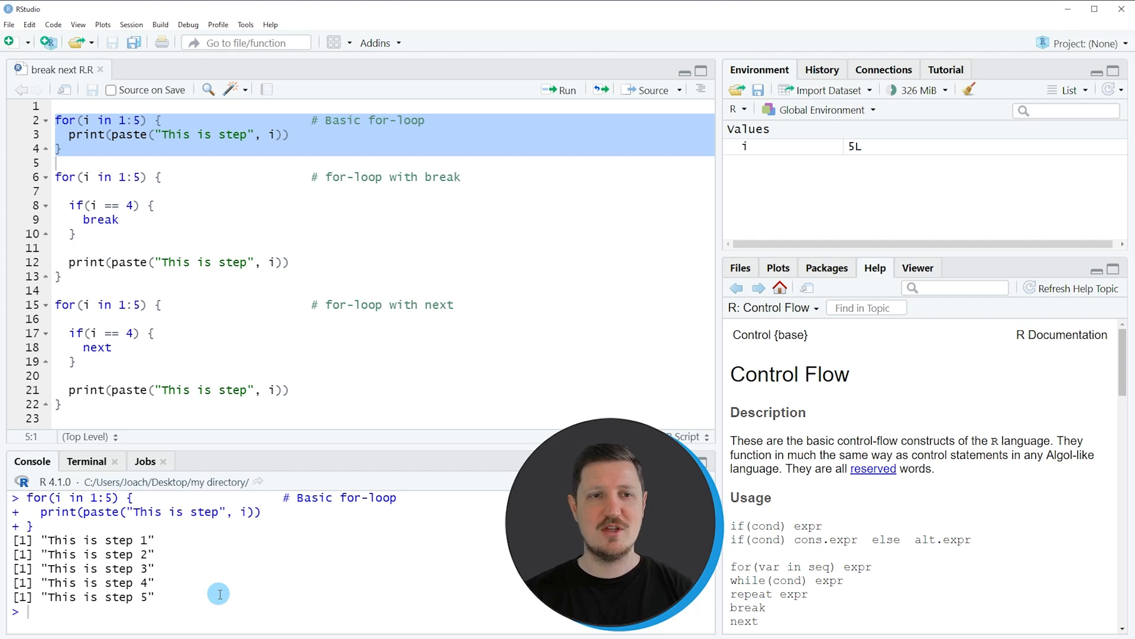
{"action": "mouse_move", "coordinate": [178, 295]}
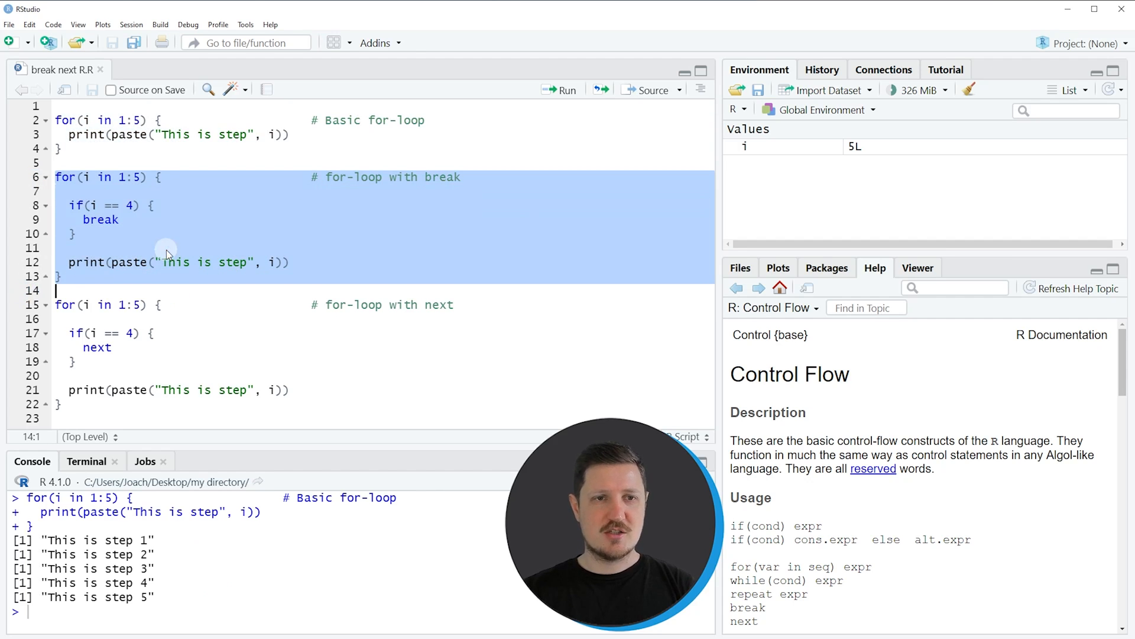
- Run the for-loop that breaks at i == 4, printing steps 1 to 3
{"action": "left_click", "coordinate": [40, 178]}
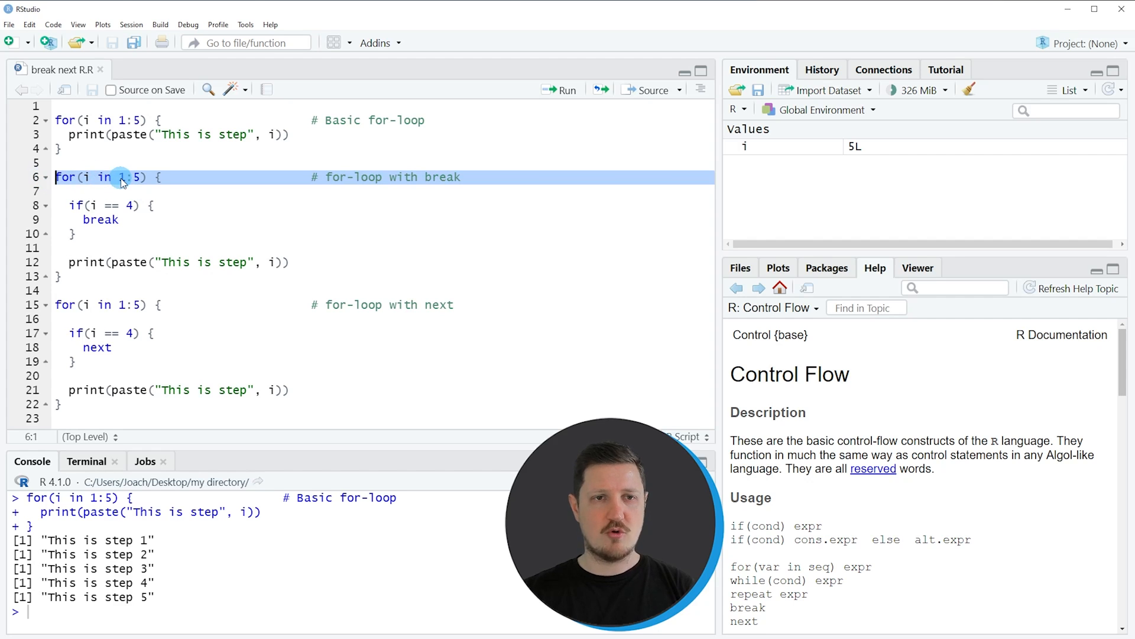
{"action": "left_click", "coordinate": [118, 220]}
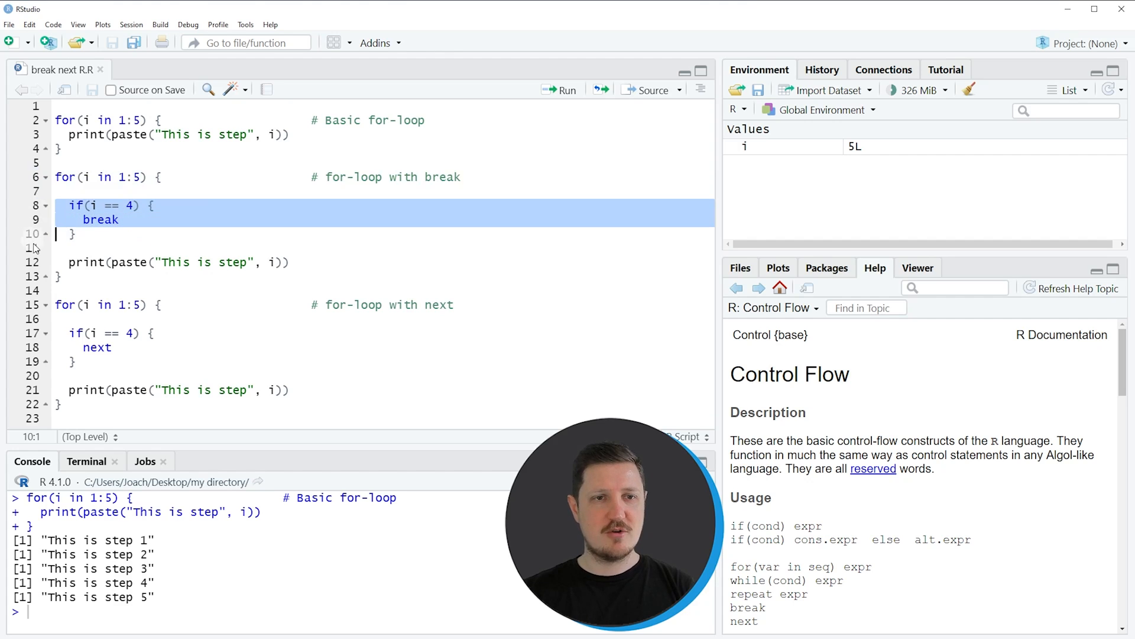
{"action": "left_click", "coordinate": [92, 205]}
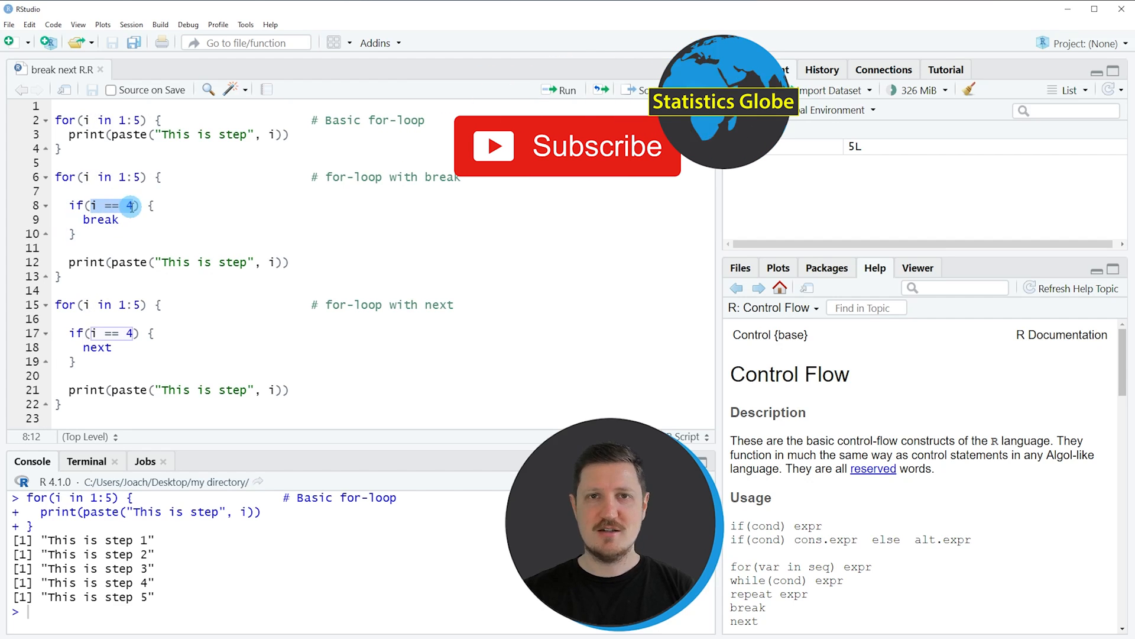
{"action": "left_click", "coordinate": [36, 220]}
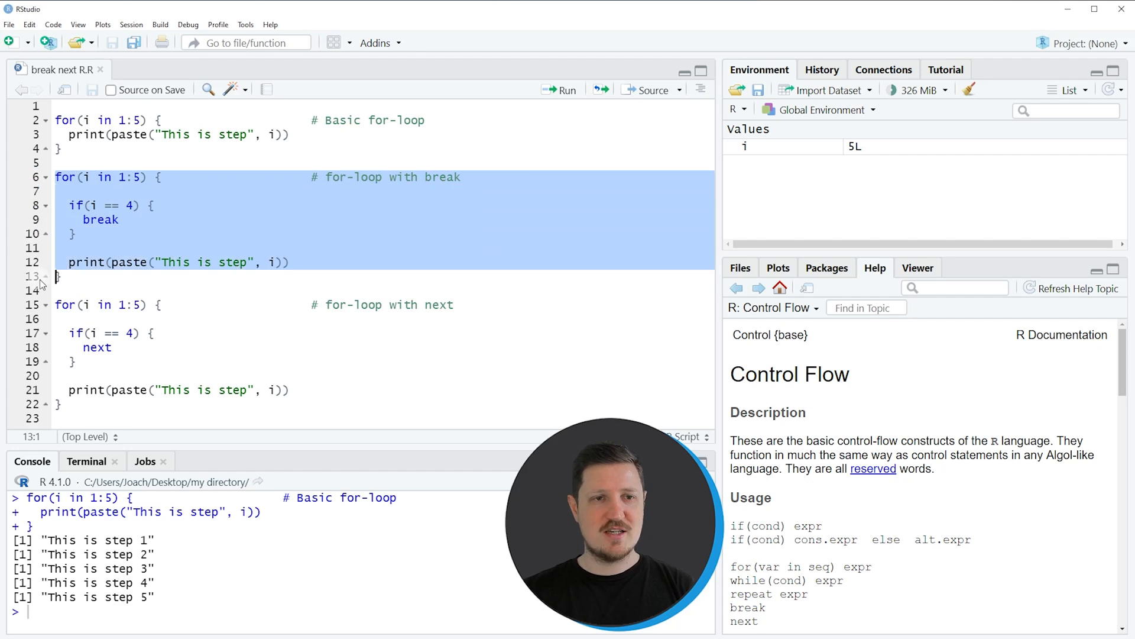
{"action": "left_click", "coordinate": [559, 90]}
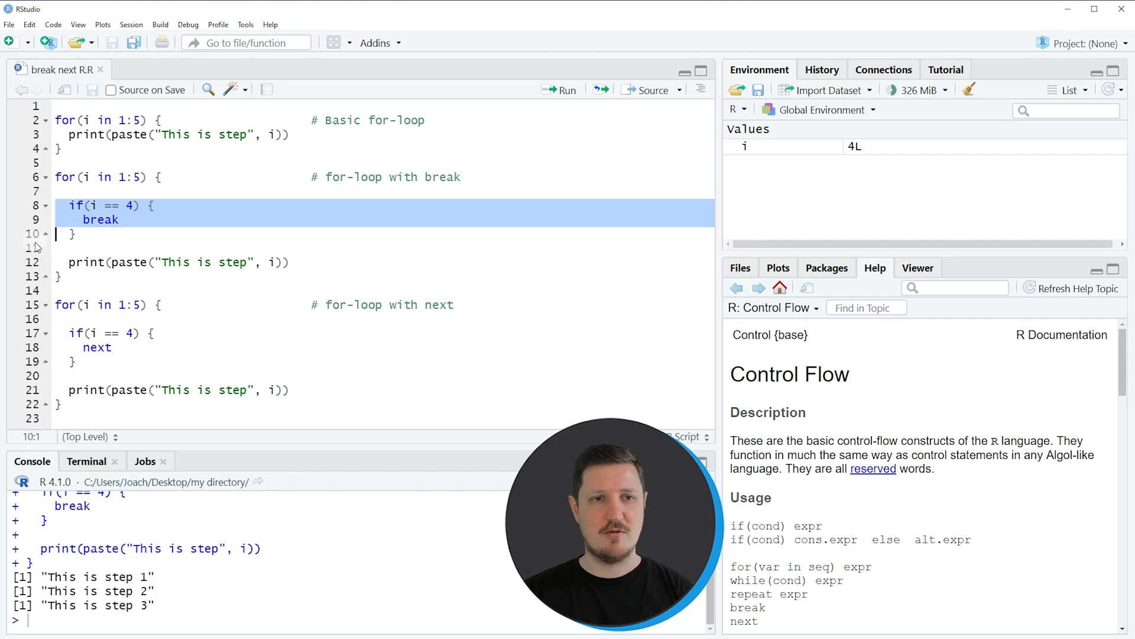
{"action": "left_click", "coordinate": [235, 234]}
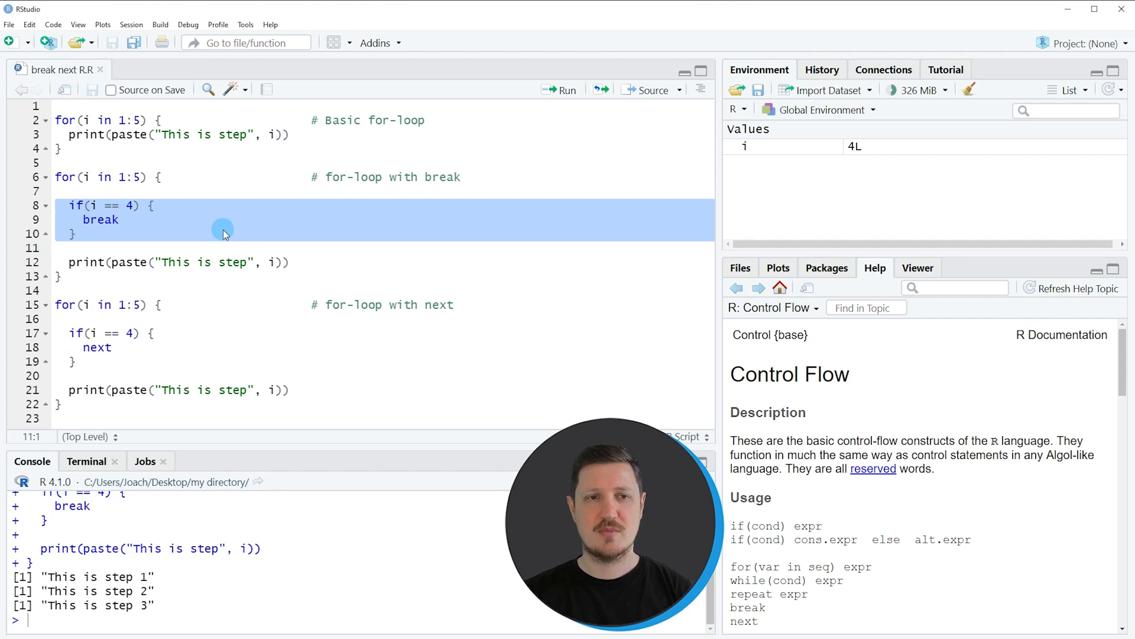
{"action": "mouse_move", "coordinate": [210, 241]}
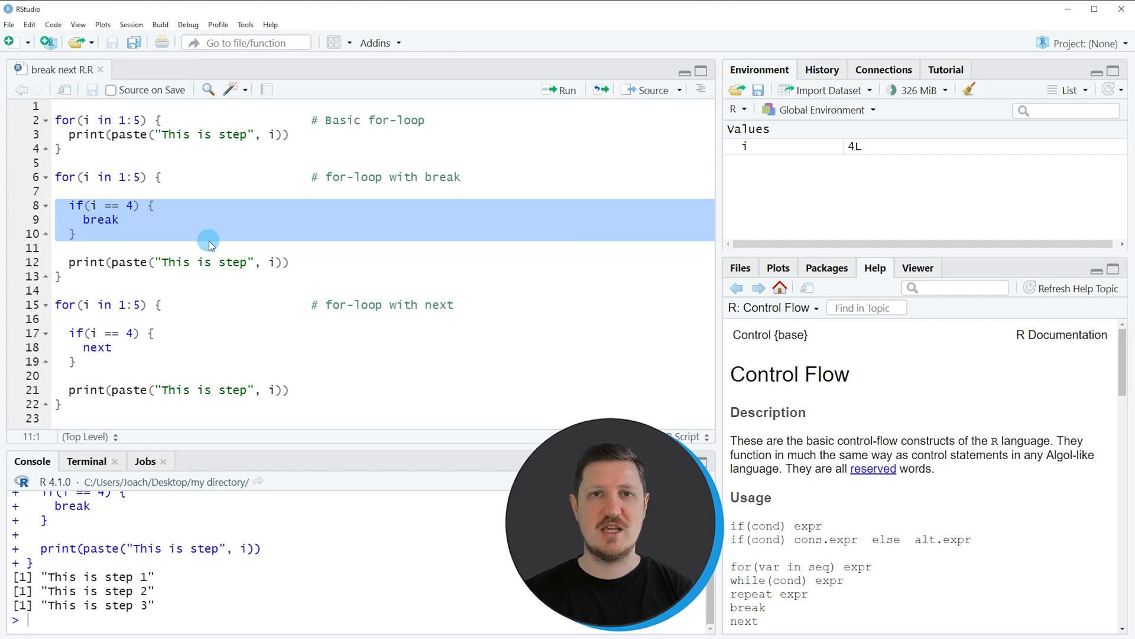
{"action": "mouse_move", "coordinate": [254, 316]}
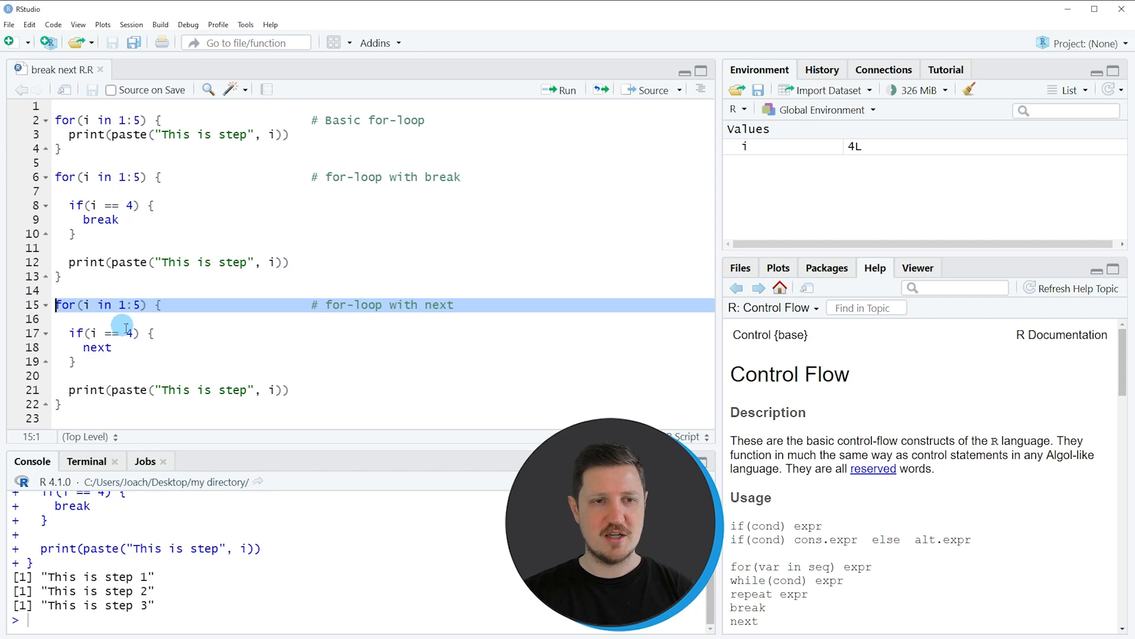
- Run the for-loop that skips i == 4 with next, printing steps 1, 2, 3, 5
{"action": "left_click", "coordinate": [55, 361]}
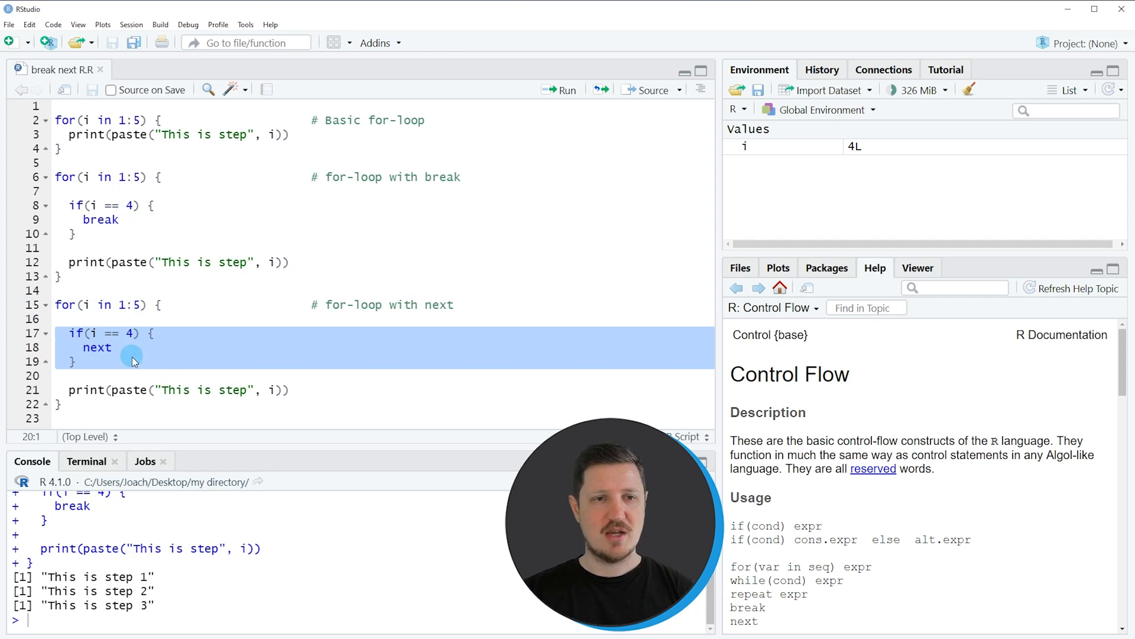
{"action": "left_click", "coordinate": [93, 333]}
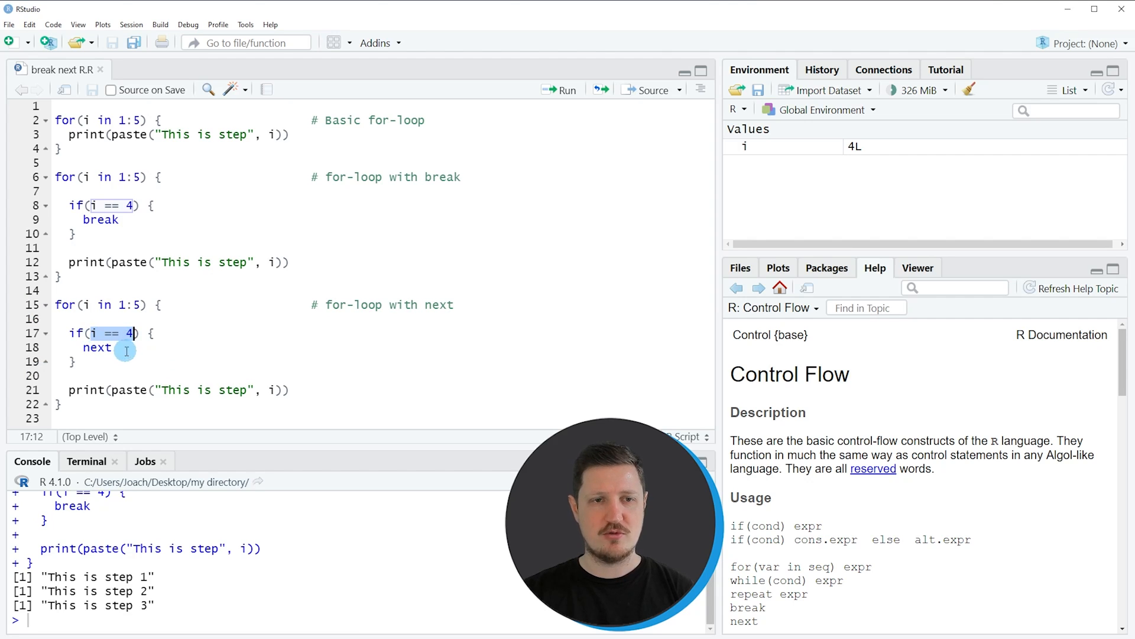
{"action": "left_click", "coordinate": [97, 347]}
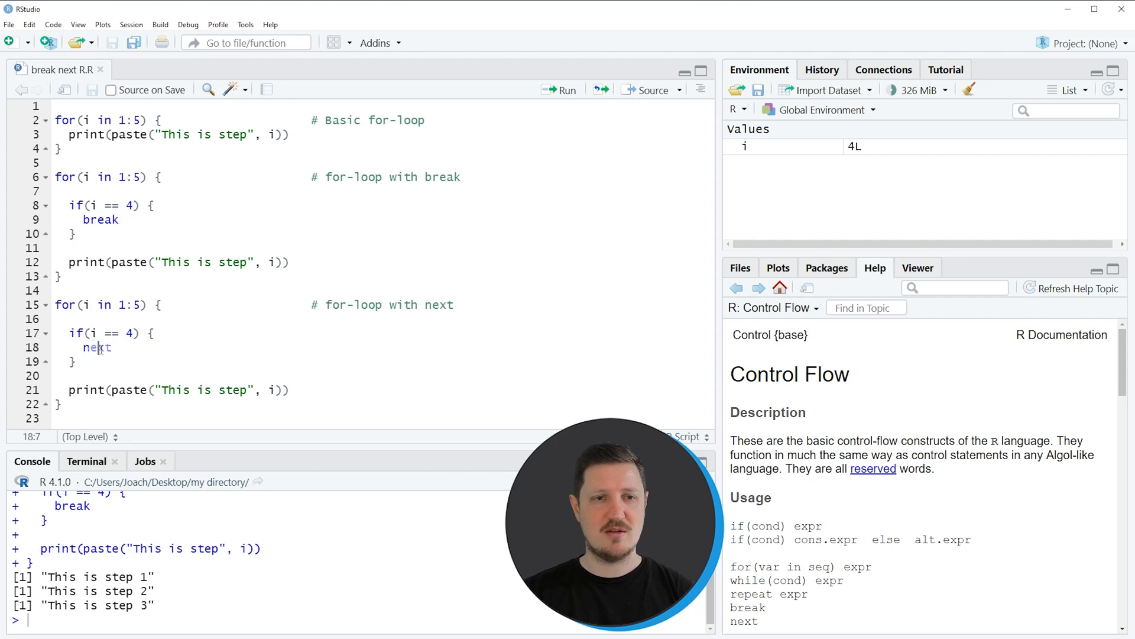
{"action": "double_click", "coordinate": [97, 347]}
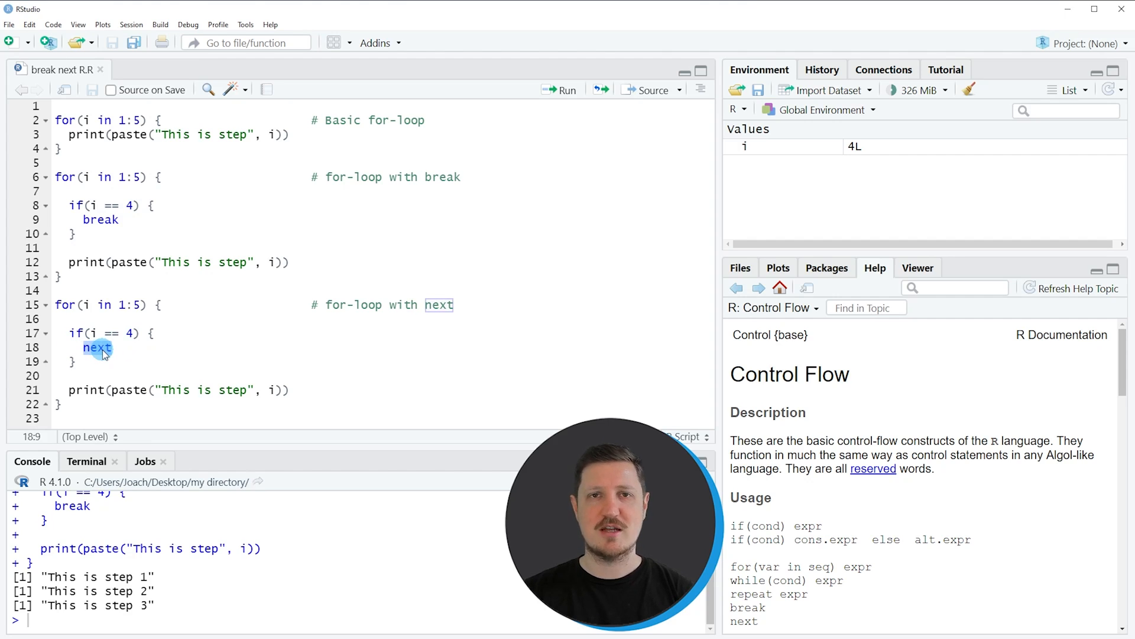
{"action": "left_click", "coordinate": [109, 348]}
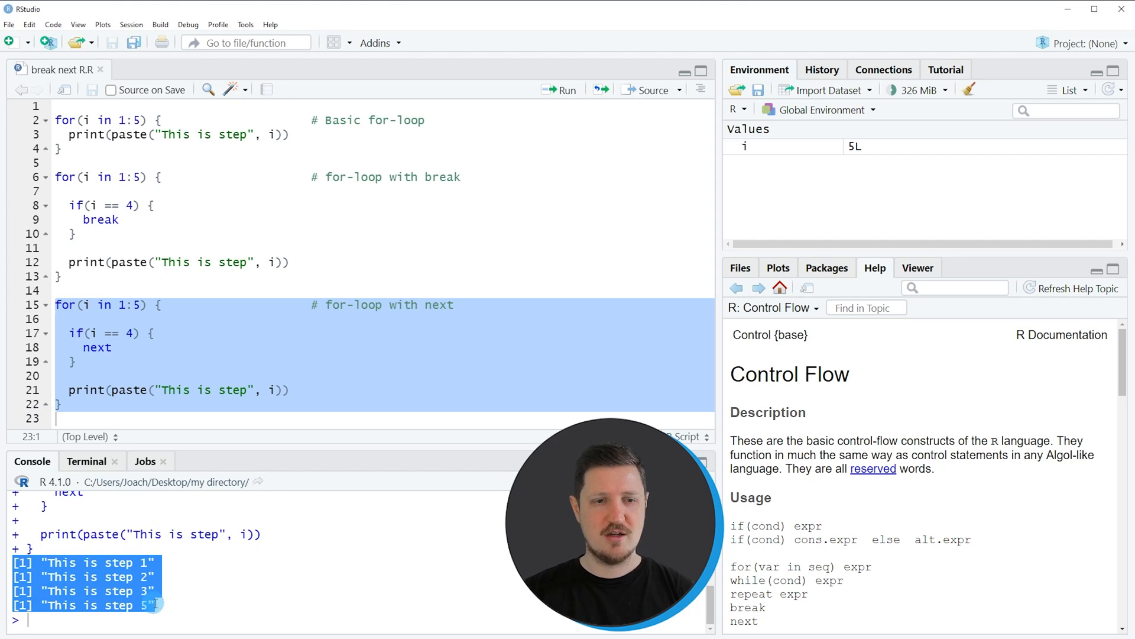
{"action": "left_click", "coordinate": [193, 609]}
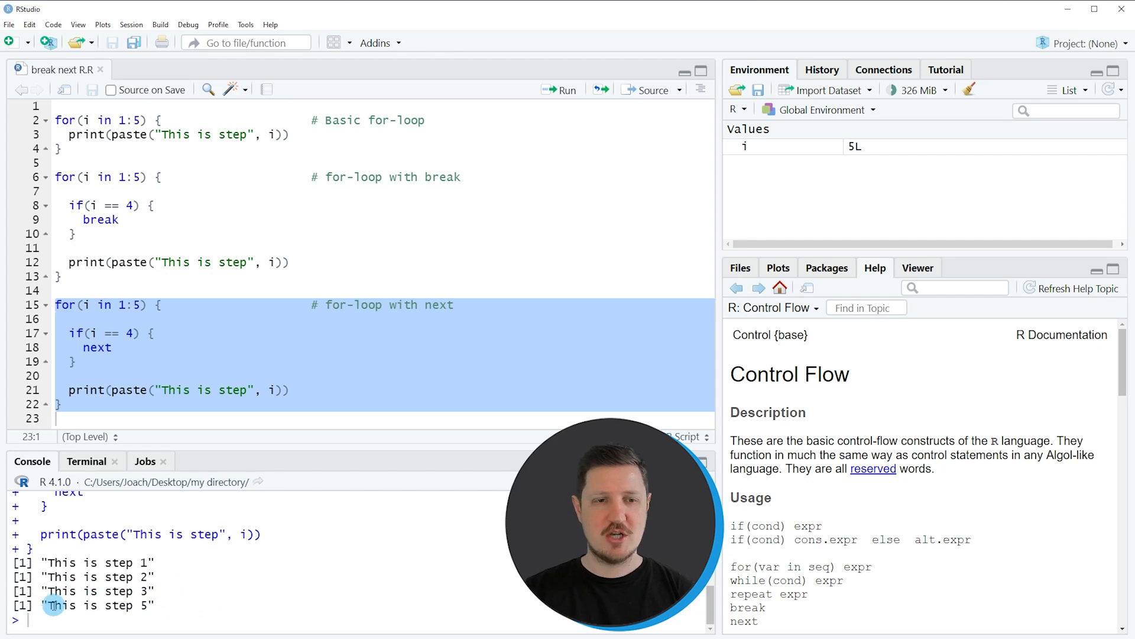
{"action": "double_click", "coordinate": [97, 604]}
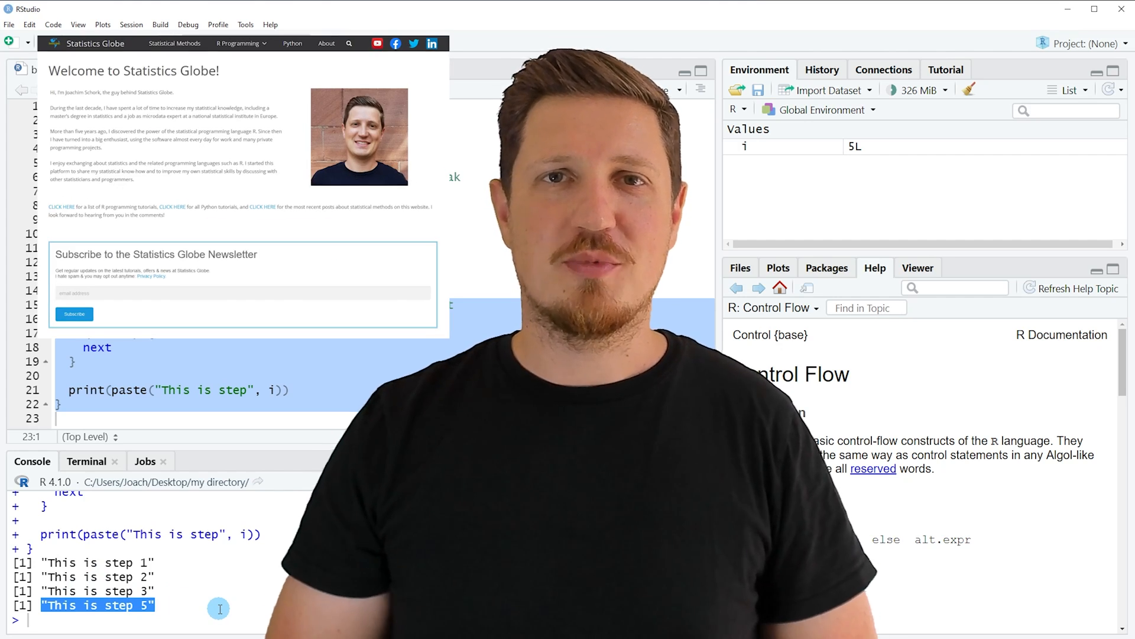
- Open Graphics in R from the R Programming menu and scroll the plot gallery
{"action": "scroll", "scroll_direction": "down", "scroll_amount": 3}
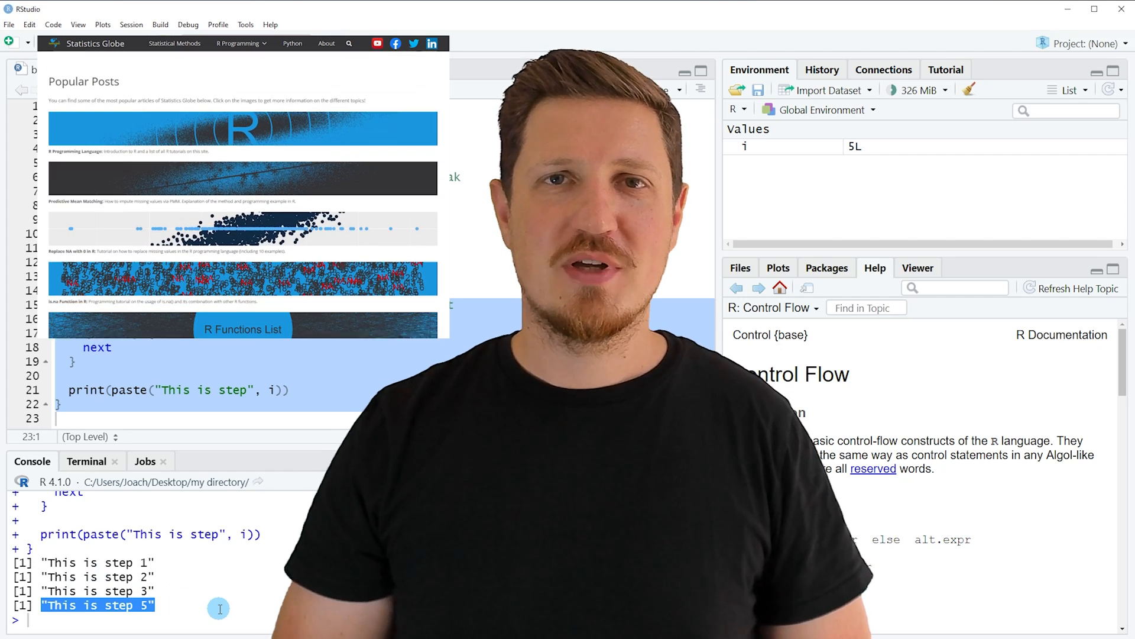
{"action": "scroll", "scroll_direction": "down", "scroll_amount": 3}
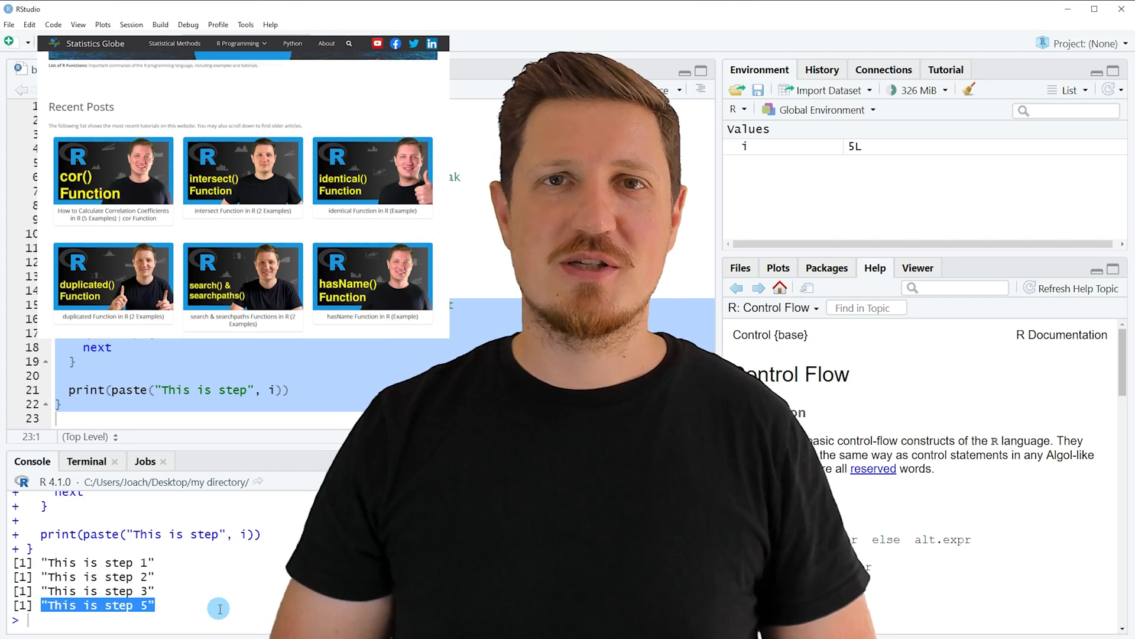
{"action": "left_click", "coordinate": [239, 43]}
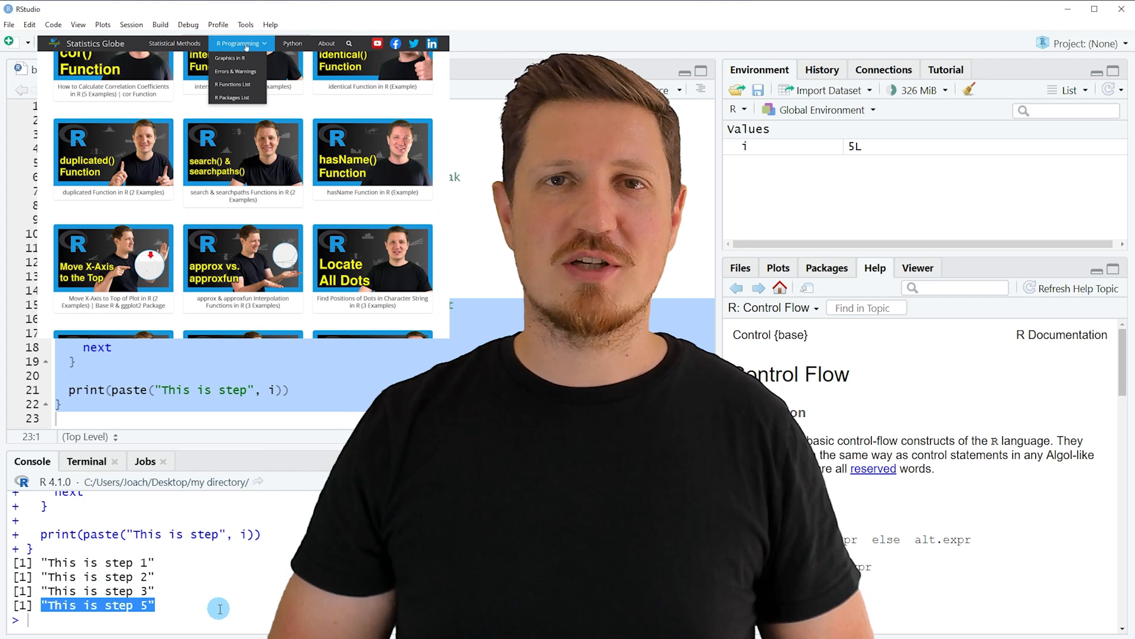
{"action": "left_click", "coordinate": [228, 58]}
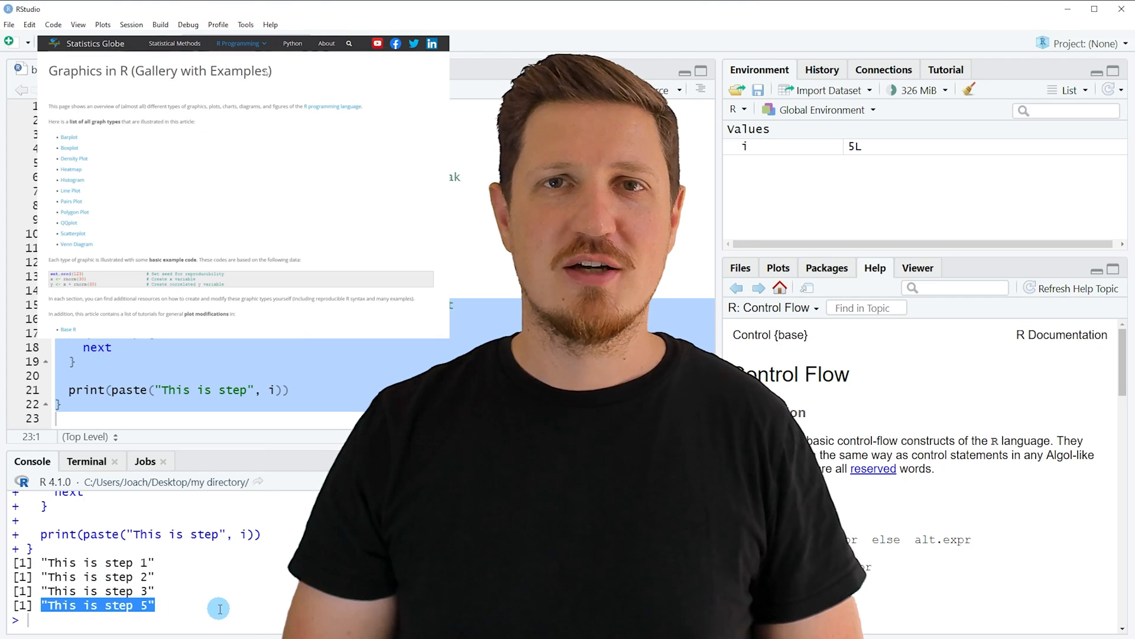
{"action": "scroll", "scroll_direction": "down", "scroll_amount": 3}
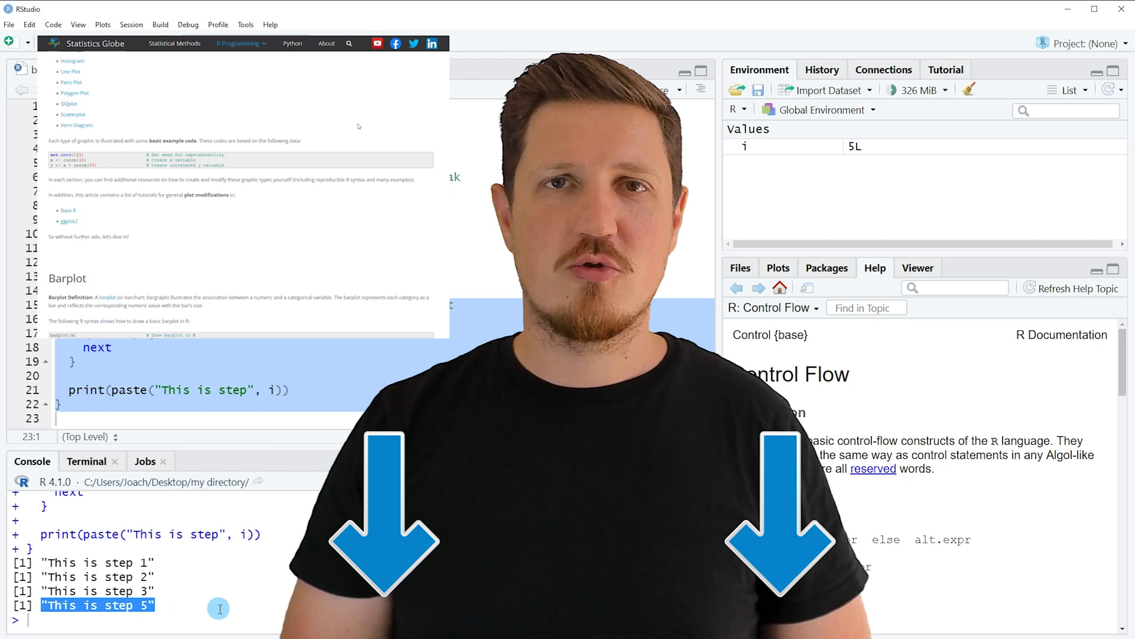
{"action": "scroll", "scroll_direction": "down", "scroll_amount": 3}
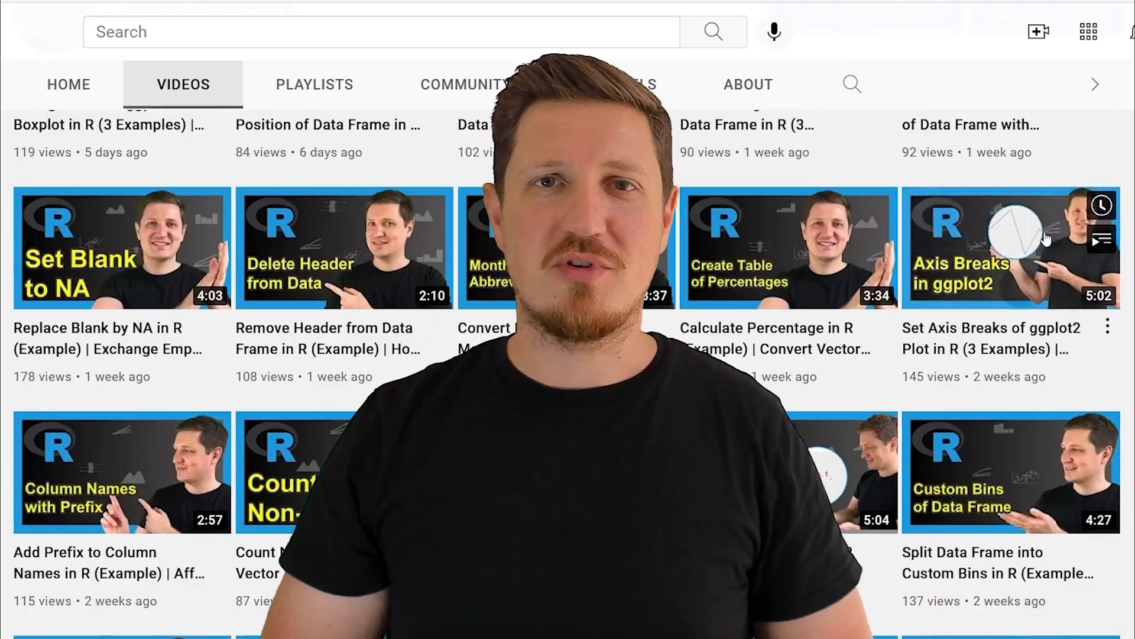
{"action": "scroll", "scroll_direction": "down", "scroll_amount": 3}
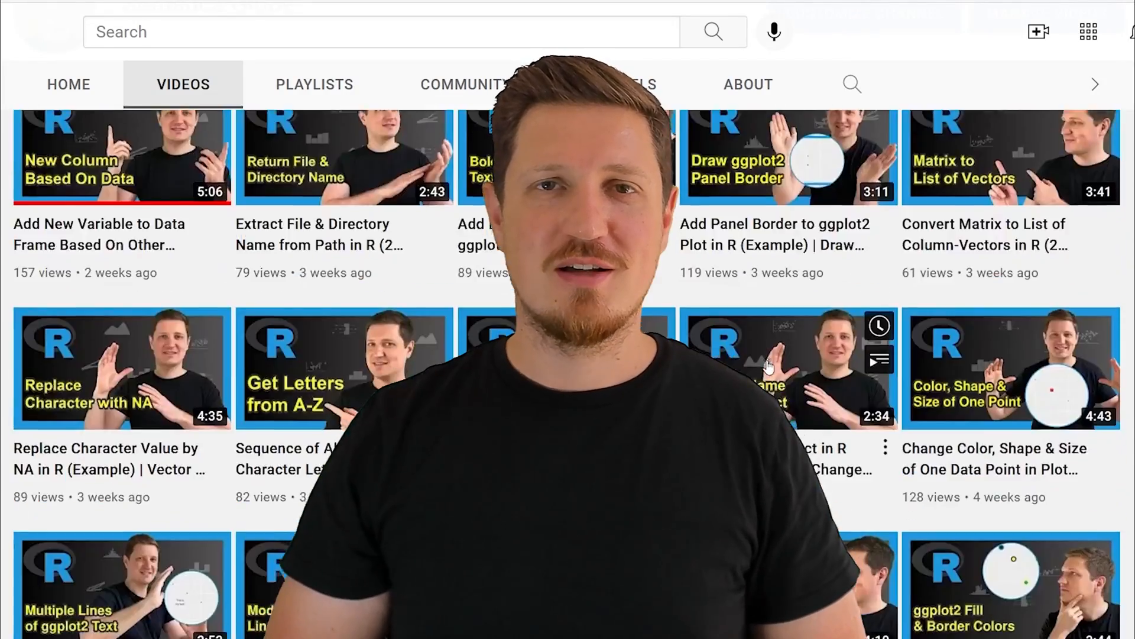
{"action": "scroll", "scroll_direction": "down", "scroll_amount": 3}
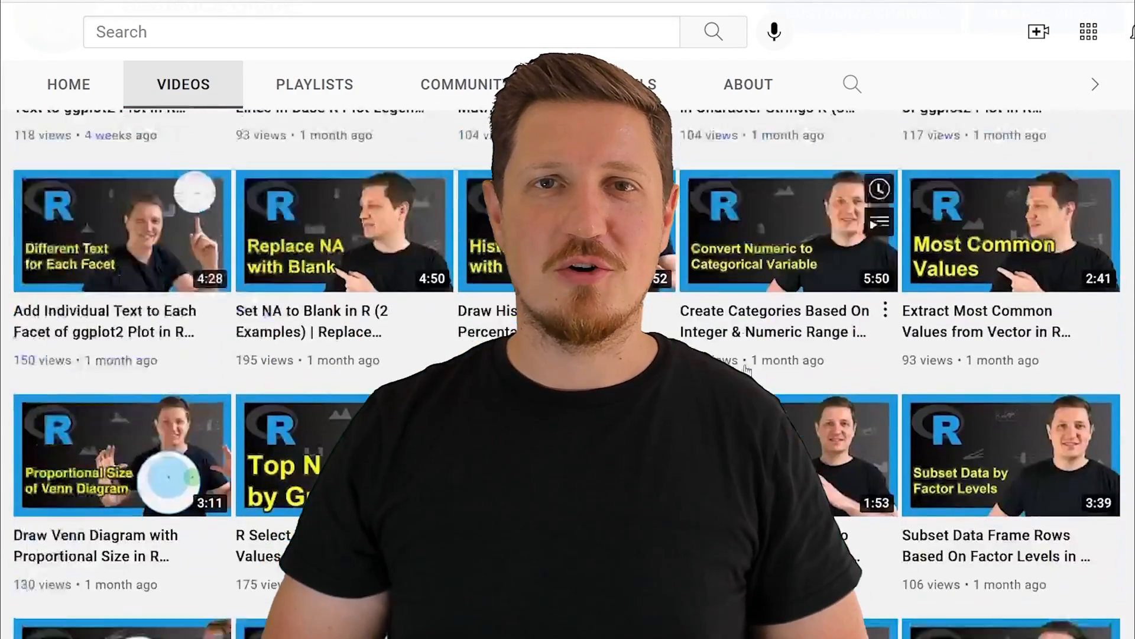
{"action": "scroll", "scroll_direction": "down", "scroll_amount": 3}
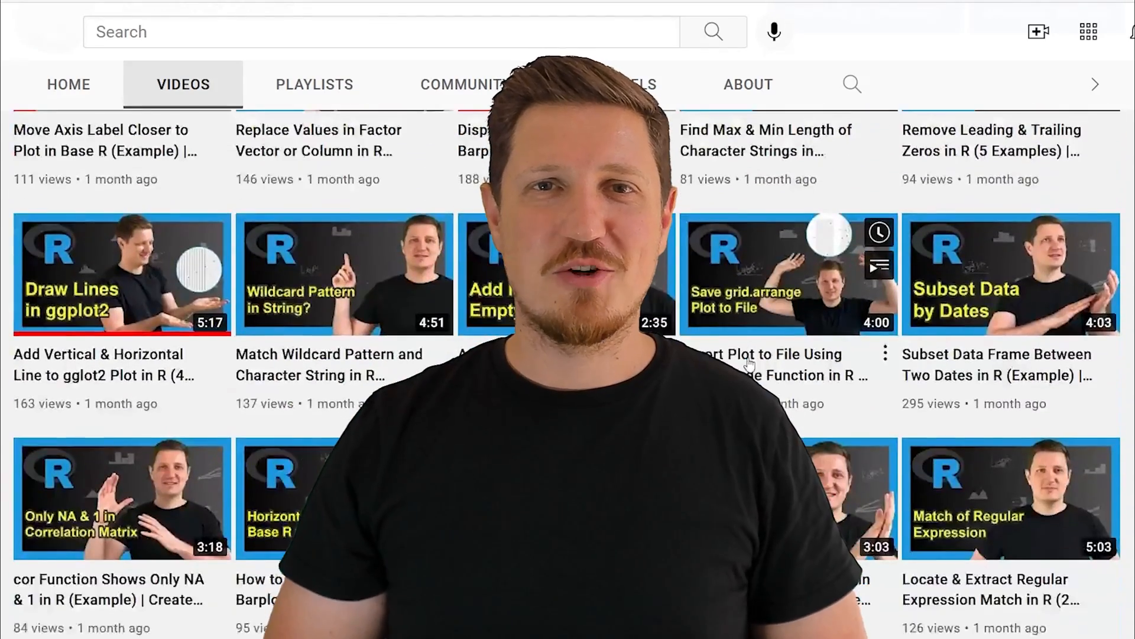
{"action": "scroll", "scroll_direction": "down", "scroll_amount": 3}
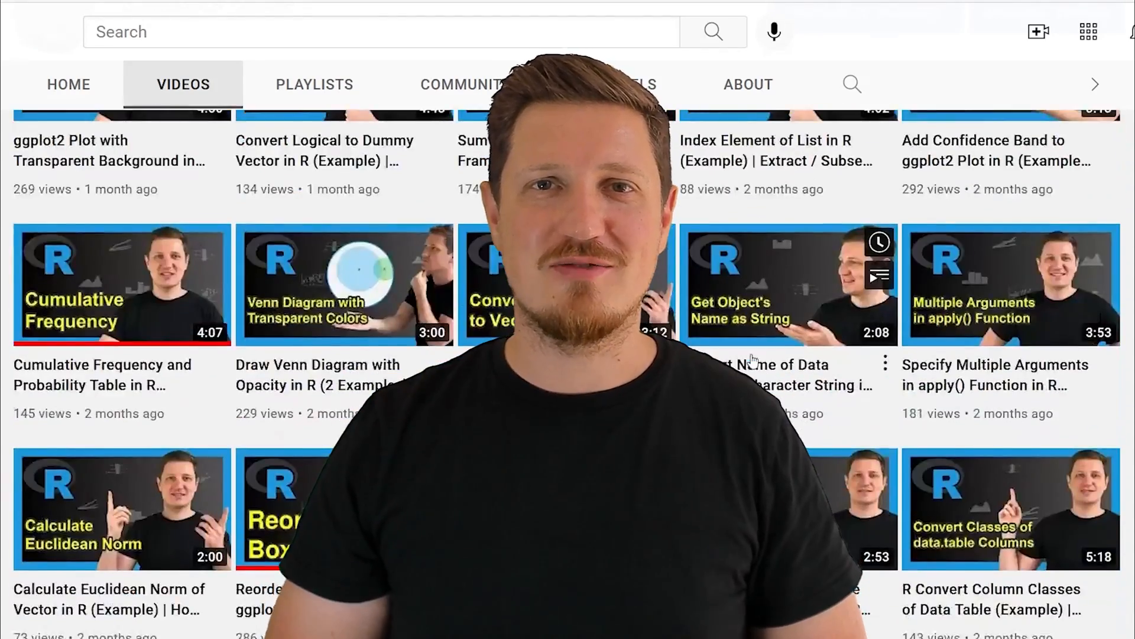